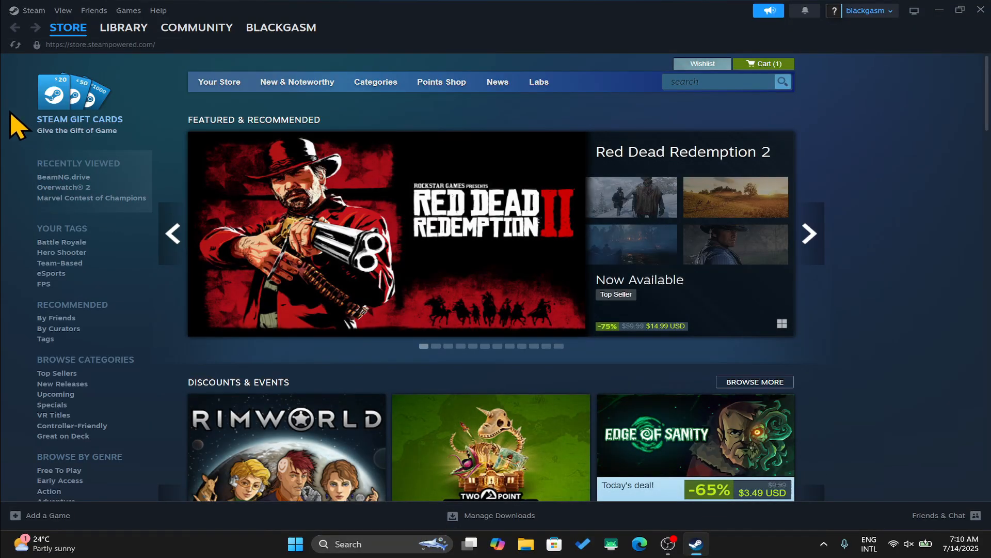
Search the Steam store for 'counter' to list Counter-Strike 2 and related titles.
click(718, 82)
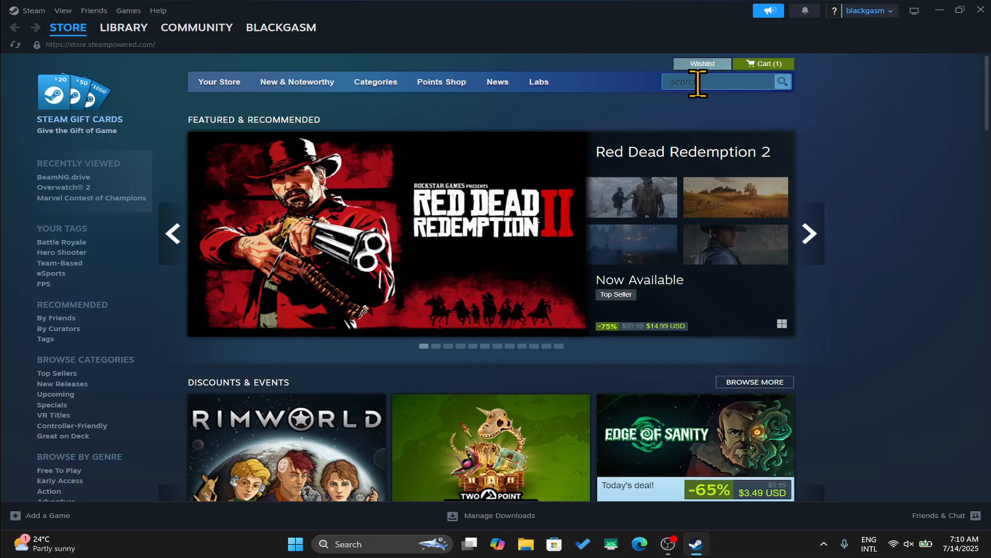
text(counter)
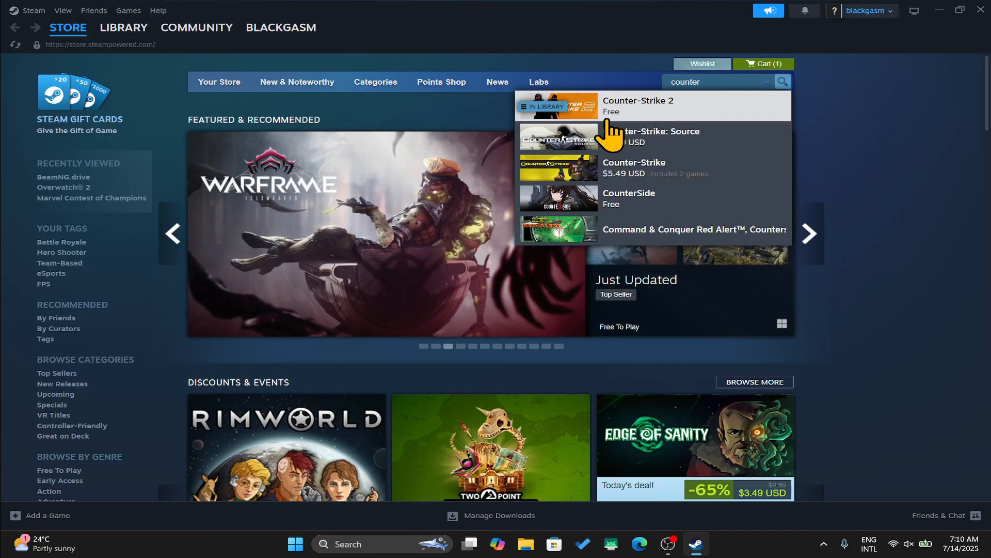
Open the Counter-Strike 2 store page and choose Play Game to reach its library page.
click(637, 106)
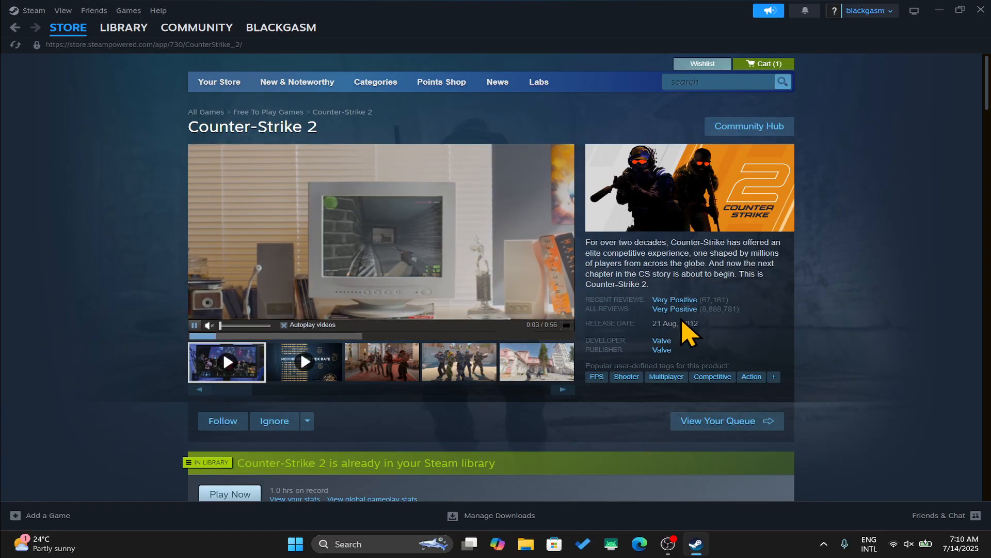
scroll(down, 3)
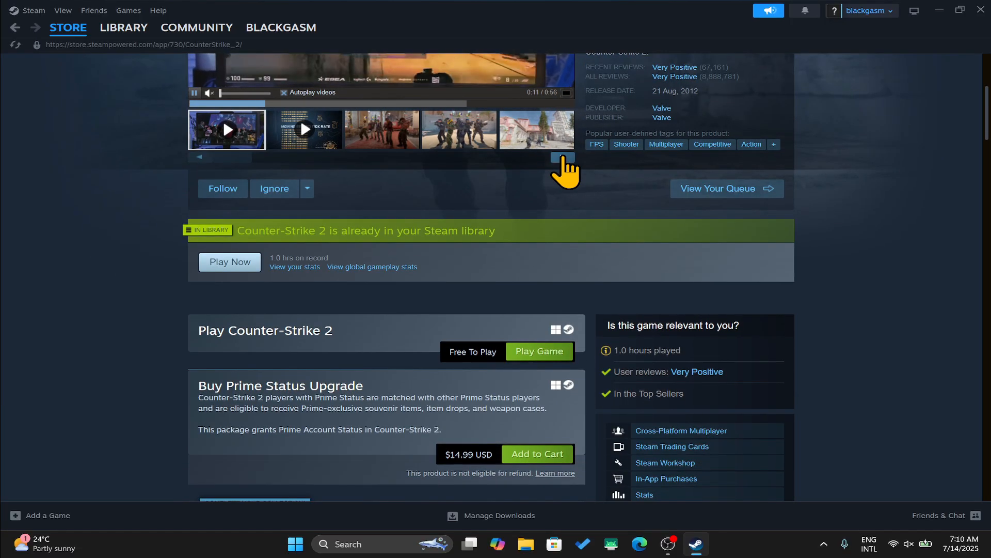
mouse_move(506, 373)
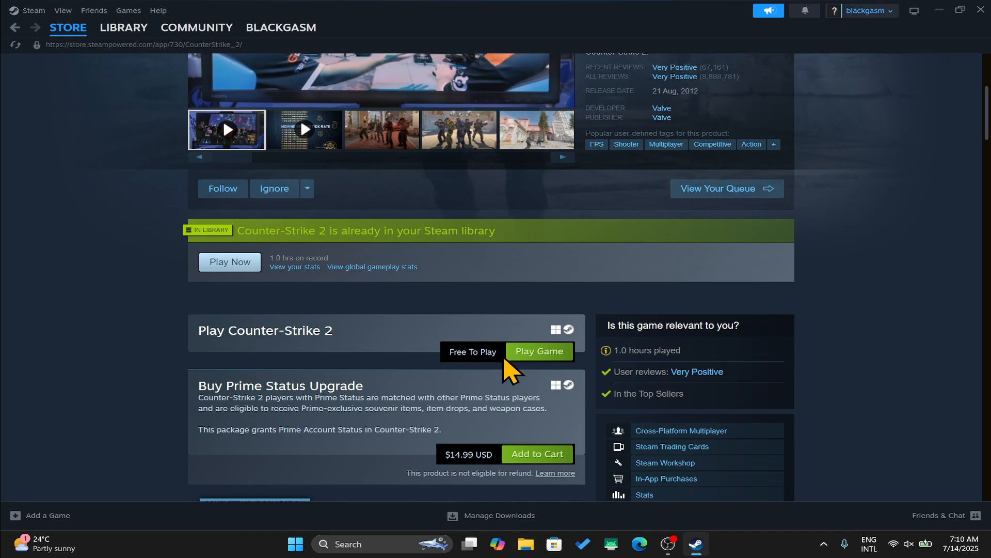
click(123, 28)
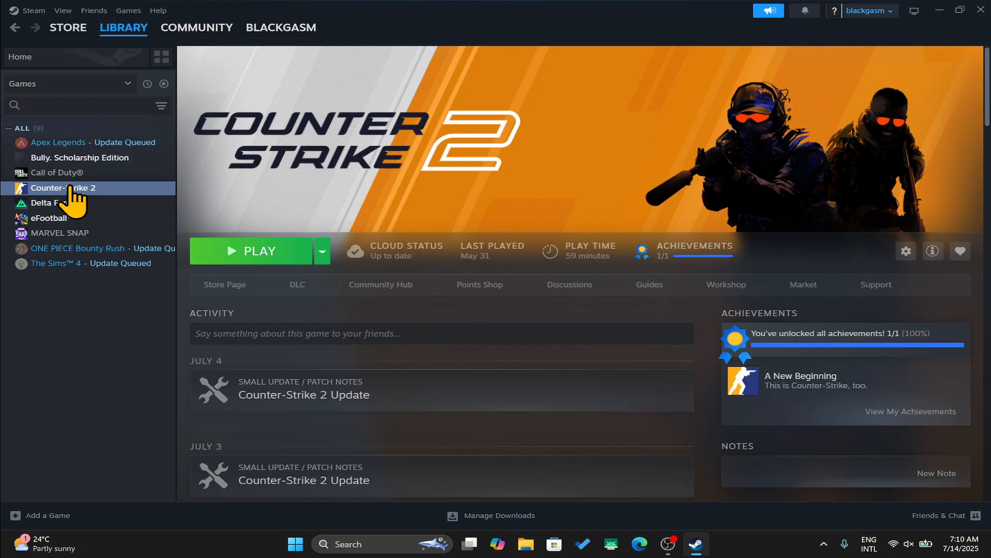
mouse_move(250, 272)
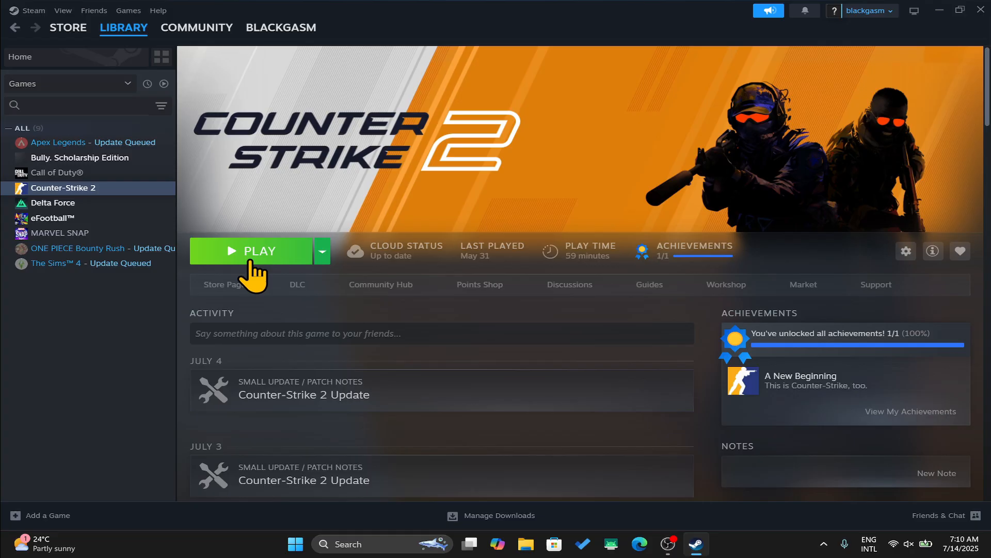
mouse_move(385, 259)
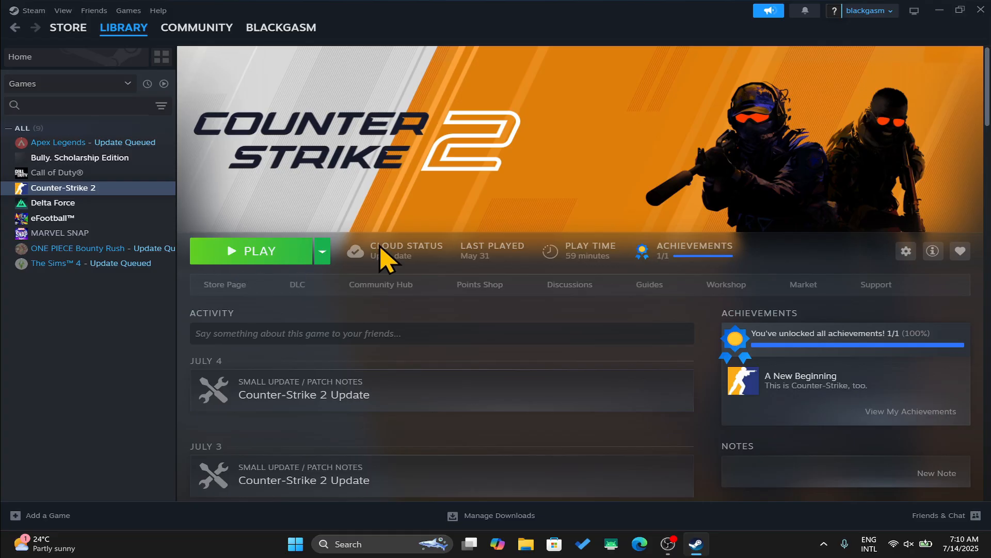
mouse_move(433, 183)
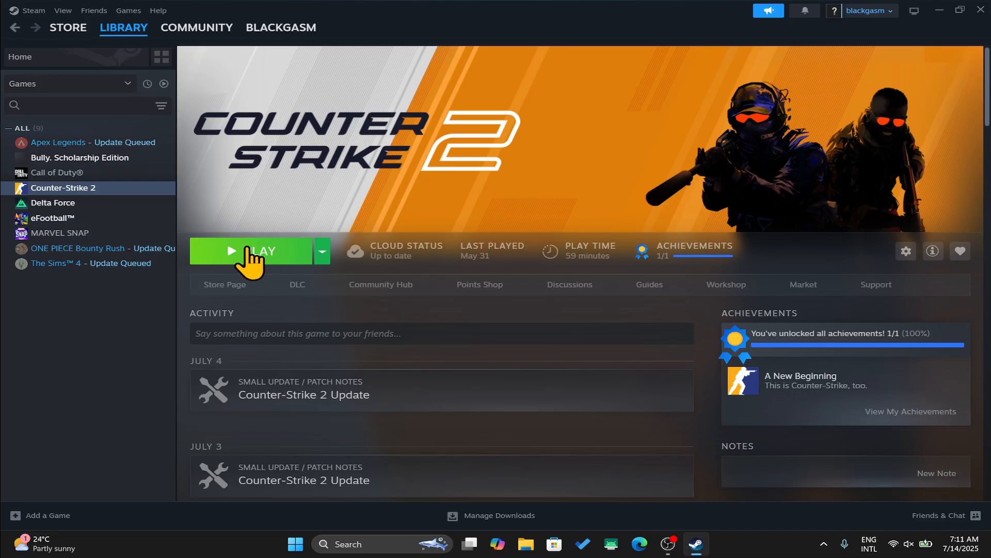
mouse_move(276, 263)
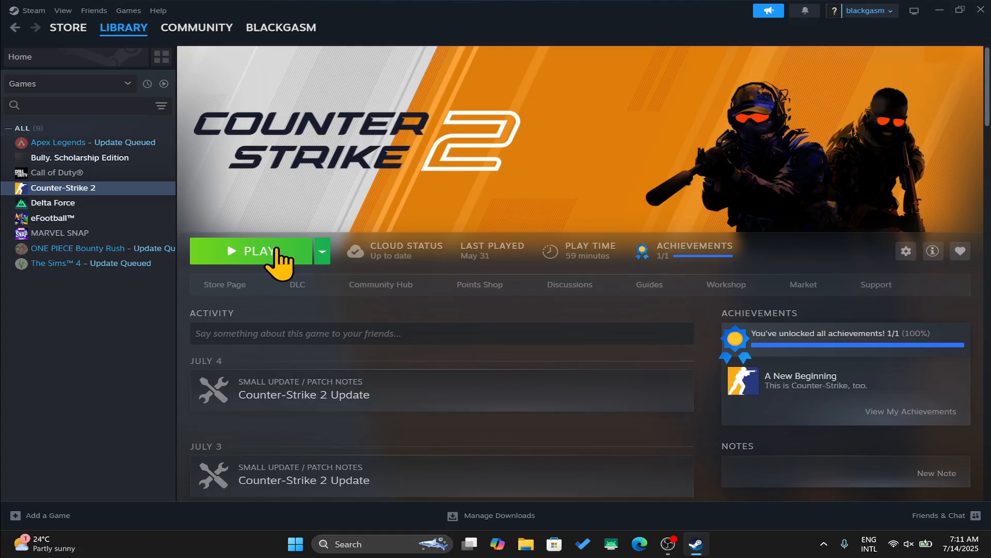
Launch Counter-Strike 2 with the green PLAY button on its library page.
click(257, 251)
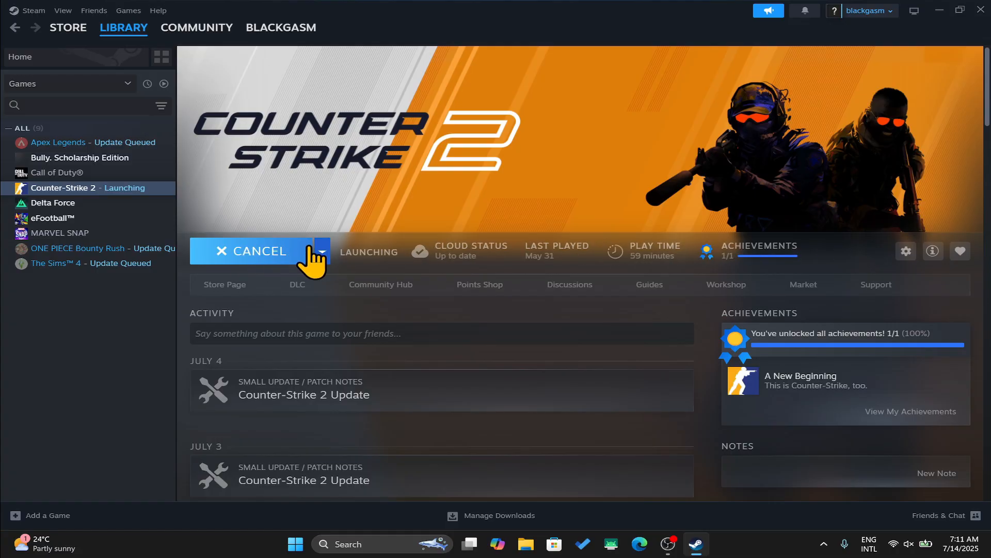